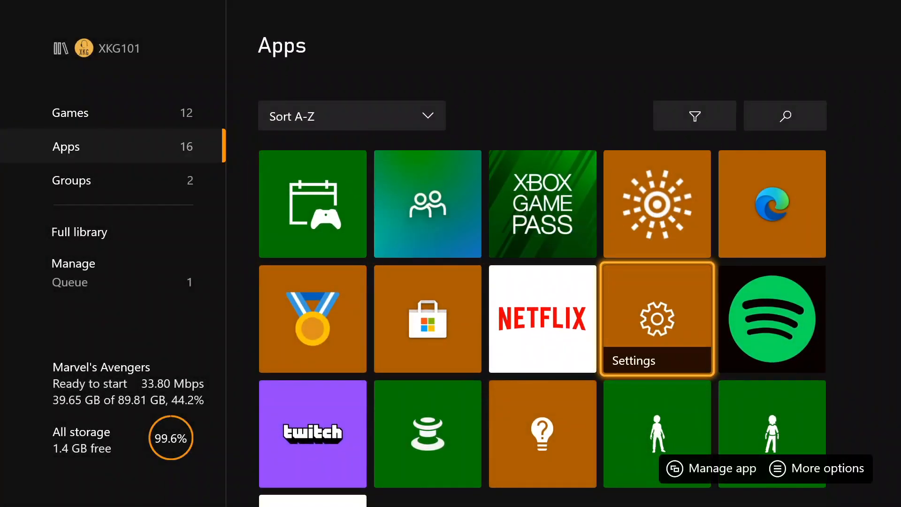
Open the console Settings from My games & apps to reach Accessibility
click(656, 318)
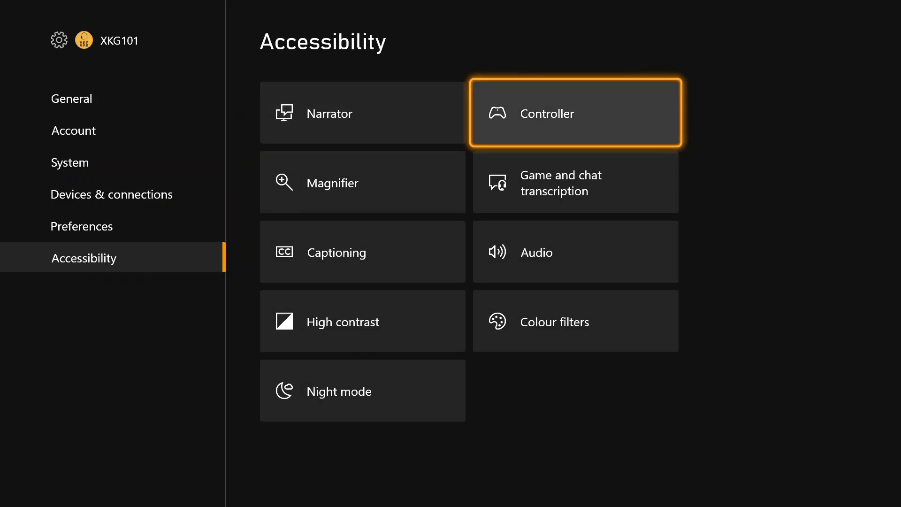
Turn on party chat text-to-speech in Game and chat transcription
click(574, 182)
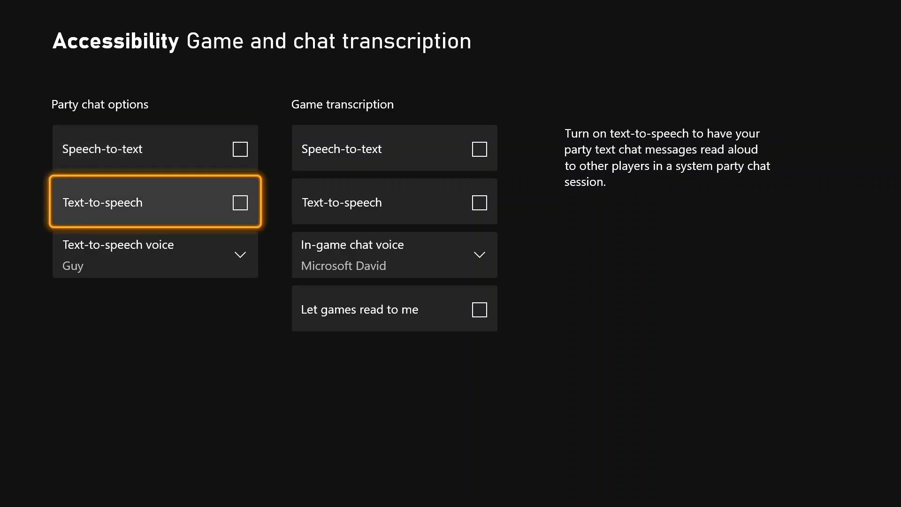
click(239, 203)
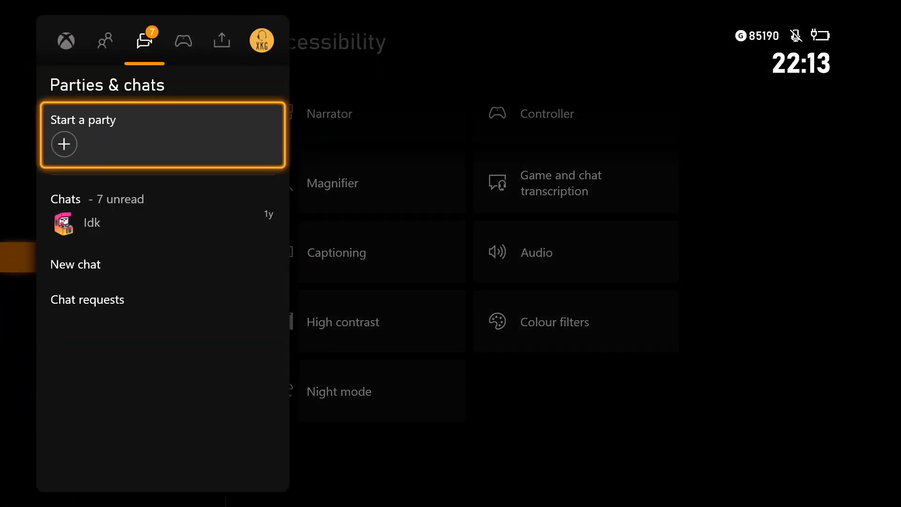
Start a new party from the Parties & chats tab and send 'Hi'
click(163, 134)
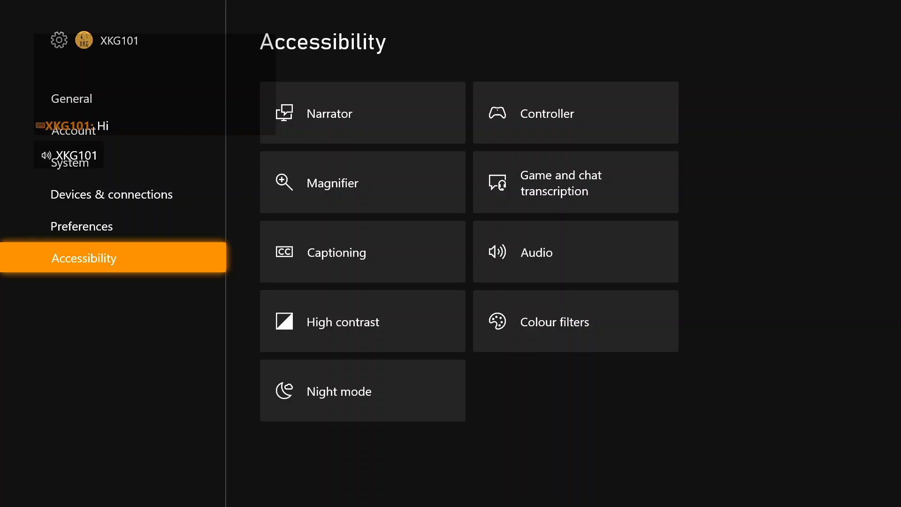
Verify party chat Text-to-speech is ticked with the Jenny voice
click(574, 182)
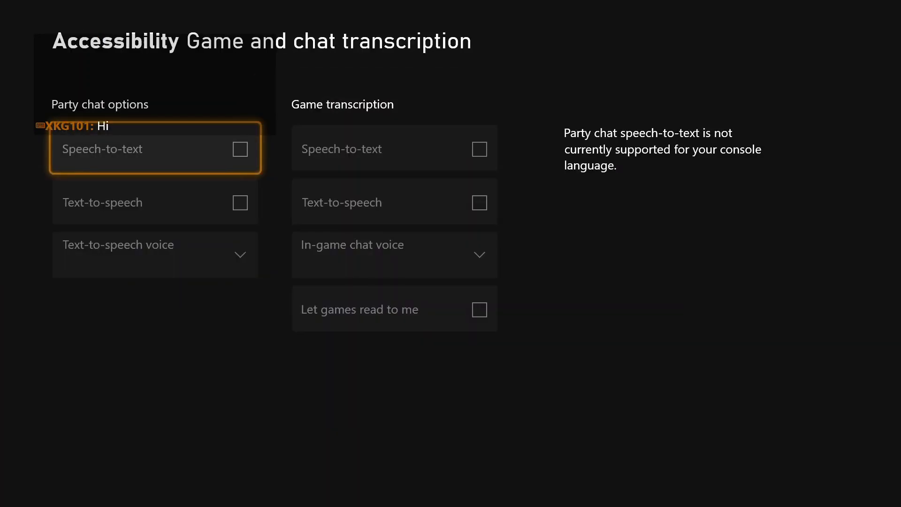
click(240, 203)
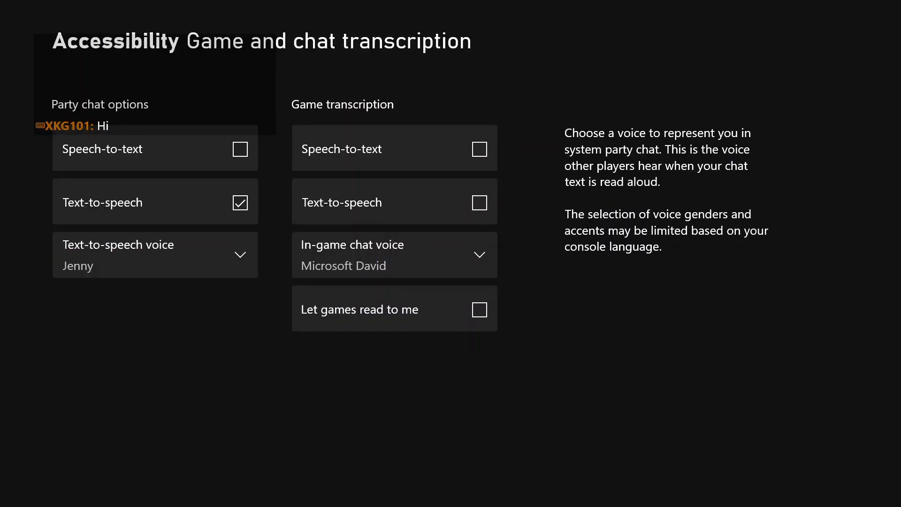